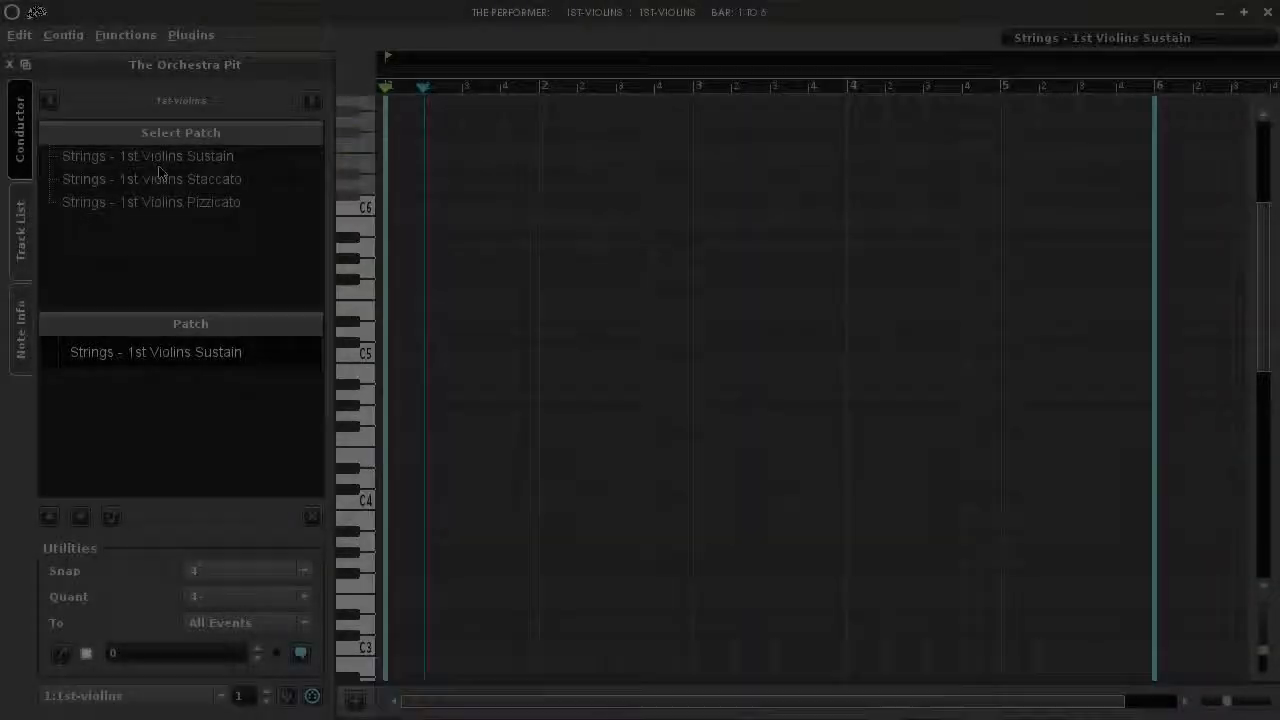
Assign the 1st Violins Sustain patch and select the last of four rising notes ending at C4
left_click(148, 156)
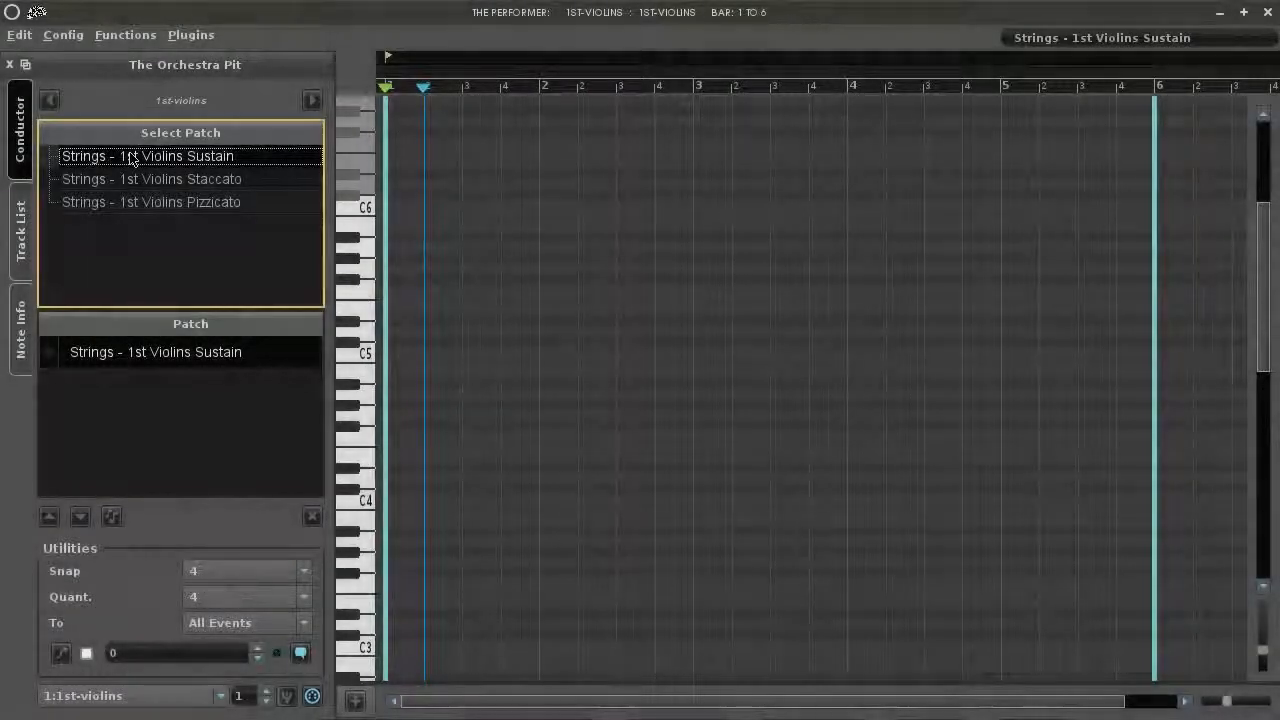
left_click(156, 352)
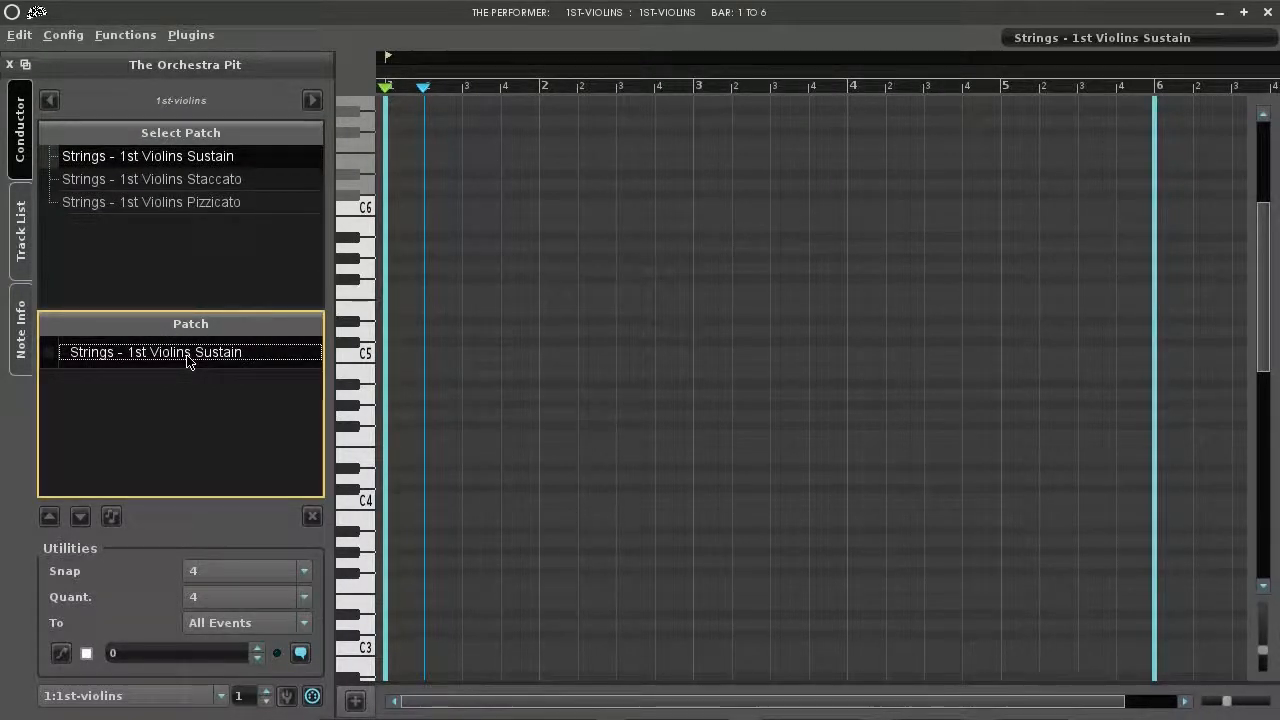
mouse_move(410, 76)
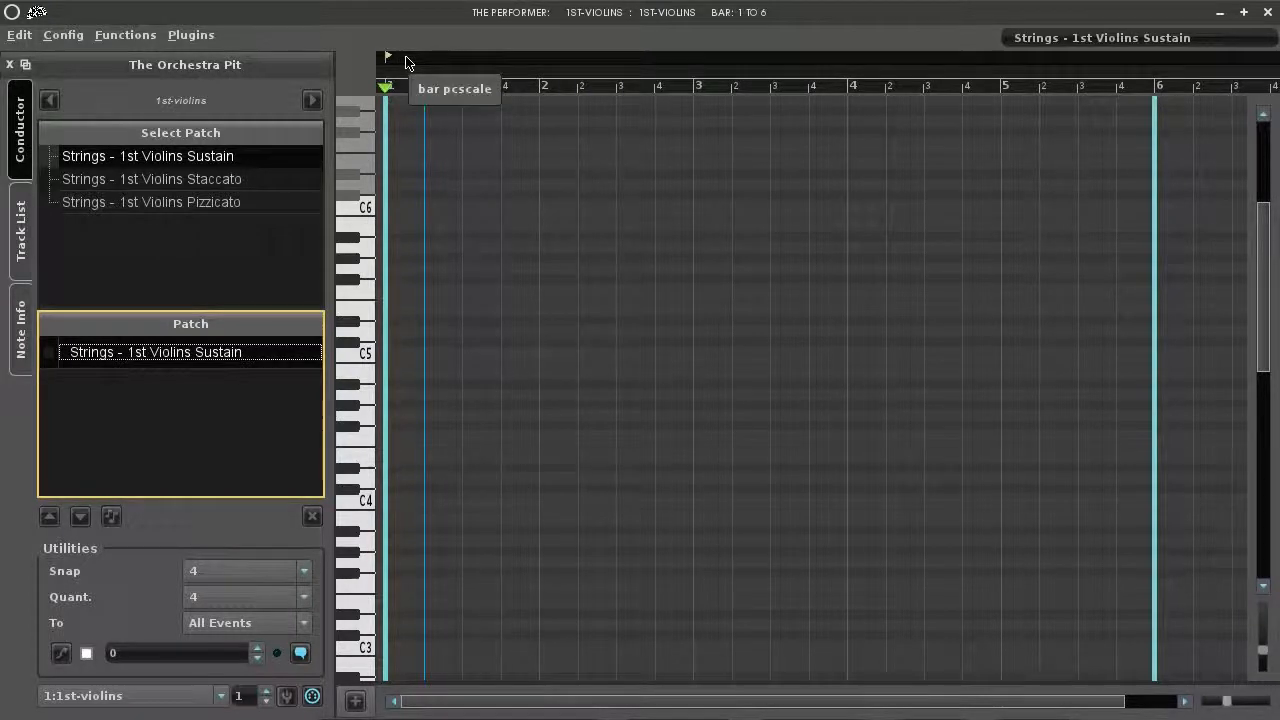
mouse_move(436, 110)
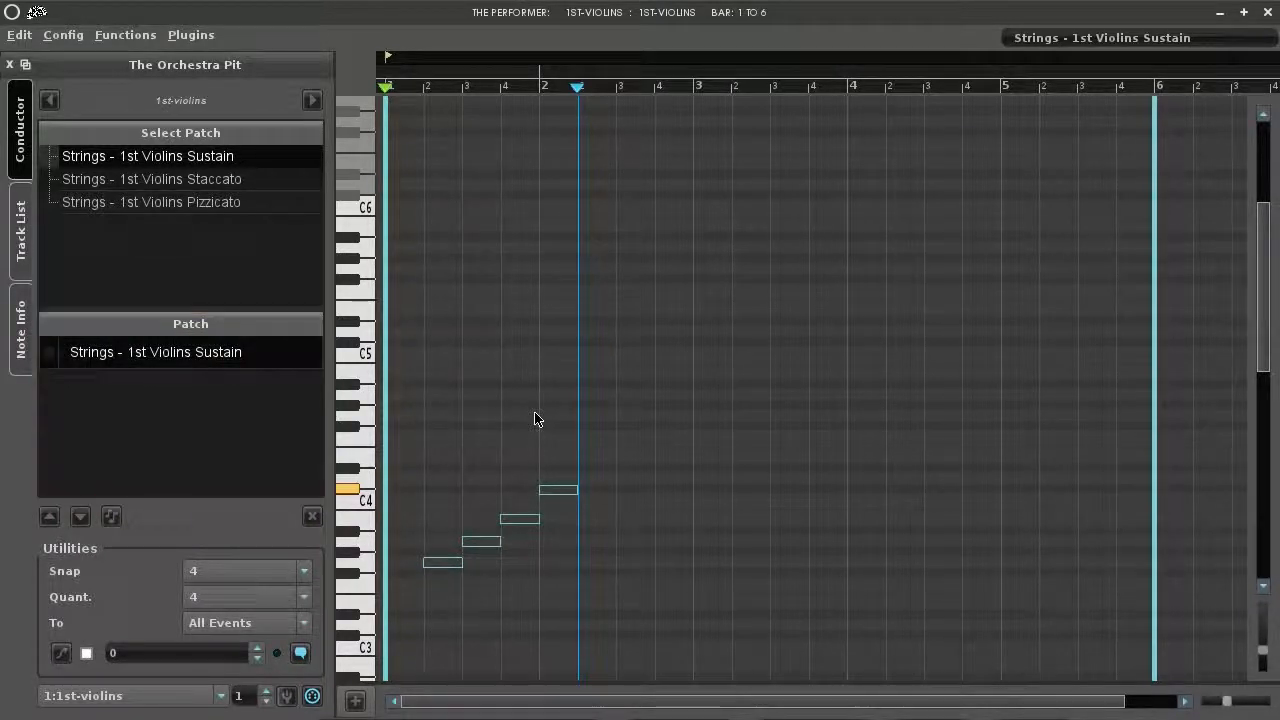
left_click(558, 490)
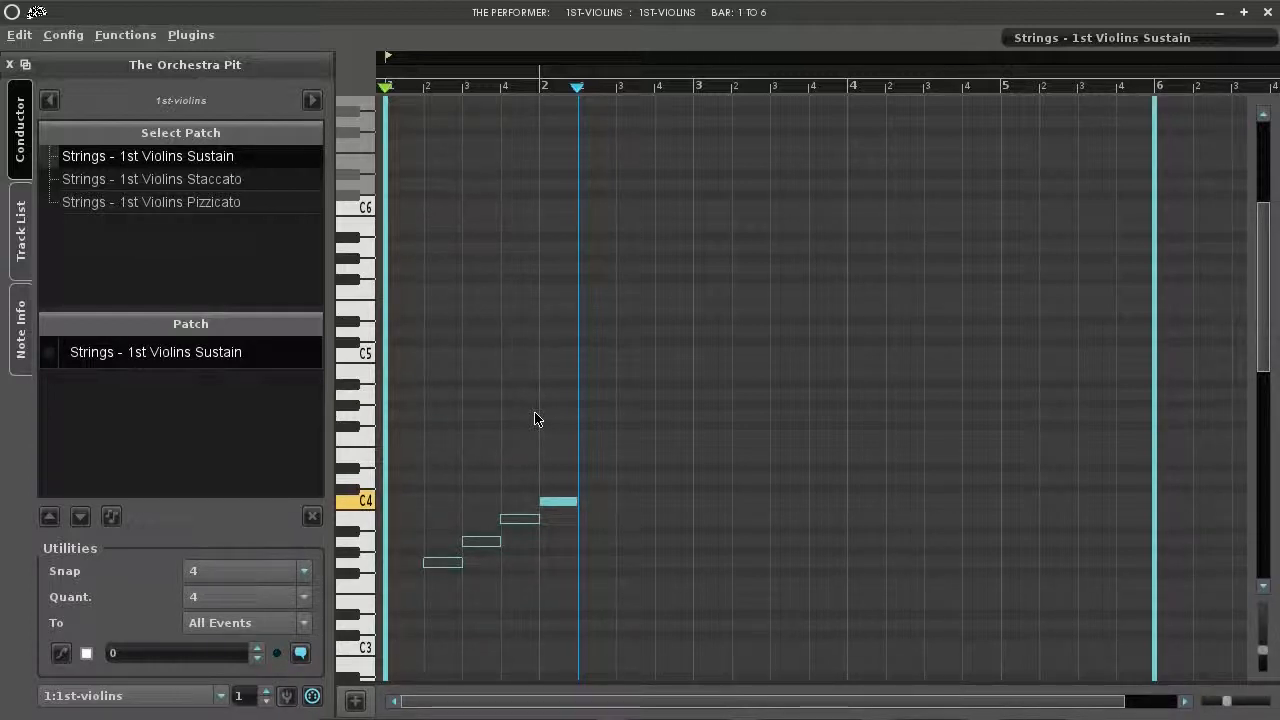
Lengthen the final C4 note so it stretches well past the start of bar two
left_click_drag(572, 500, 652, 500)
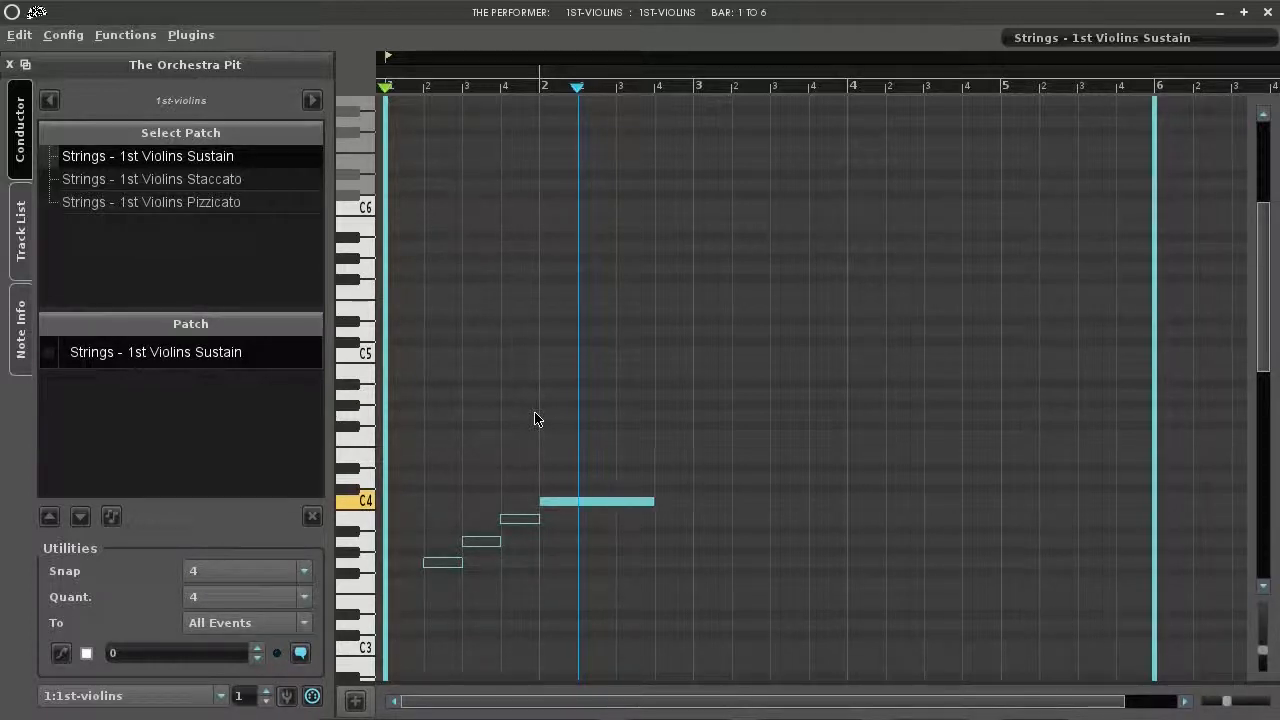
left_click_drag(652, 500, 690, 500)
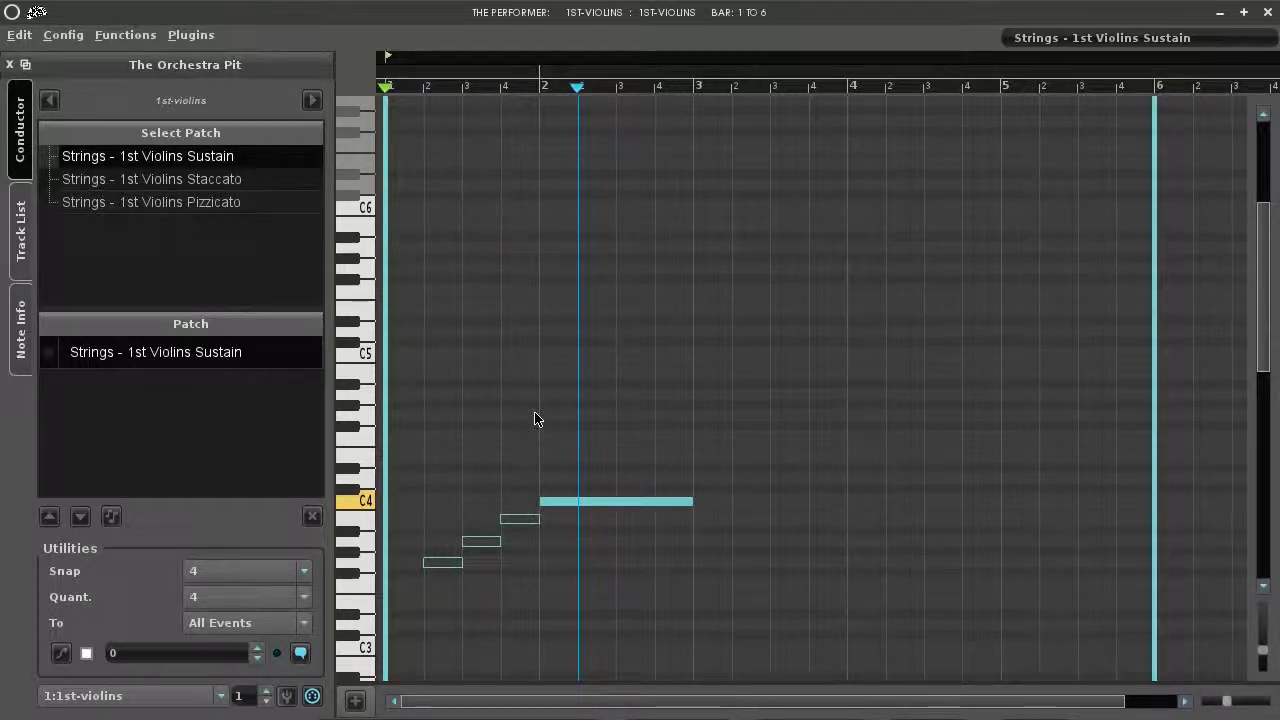